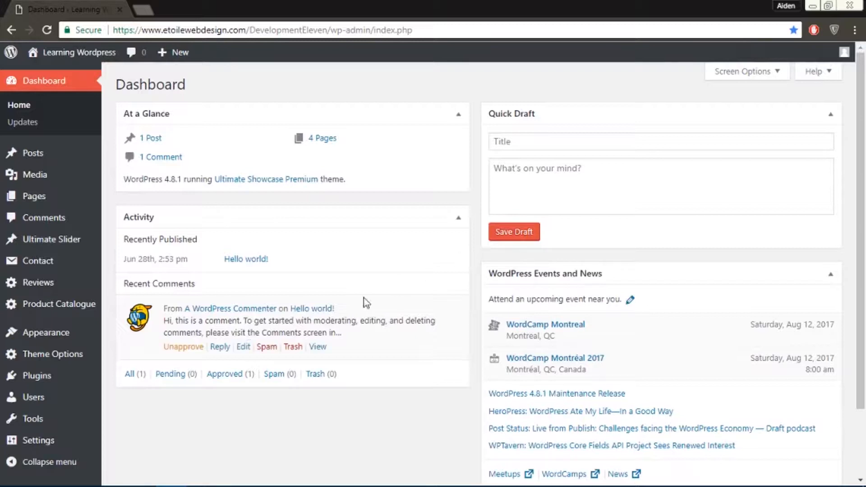
# Pass through the installed plugins list to the empty Ultimate Slider slide list.
pyautogui.click(36, 374)
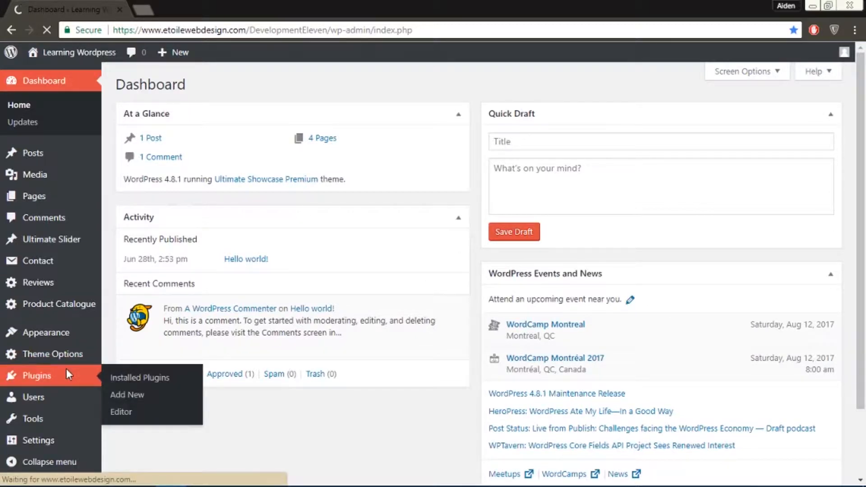
pyautogui.click(139, 377)
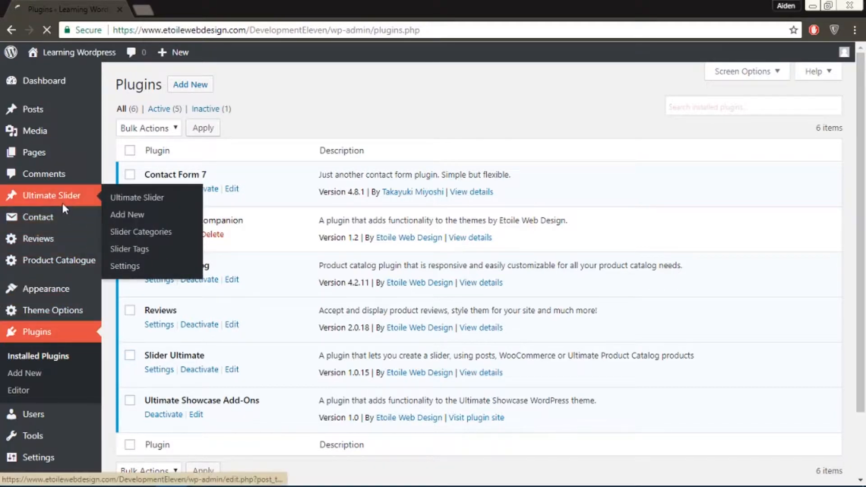
pyautogui.click(136, 197)
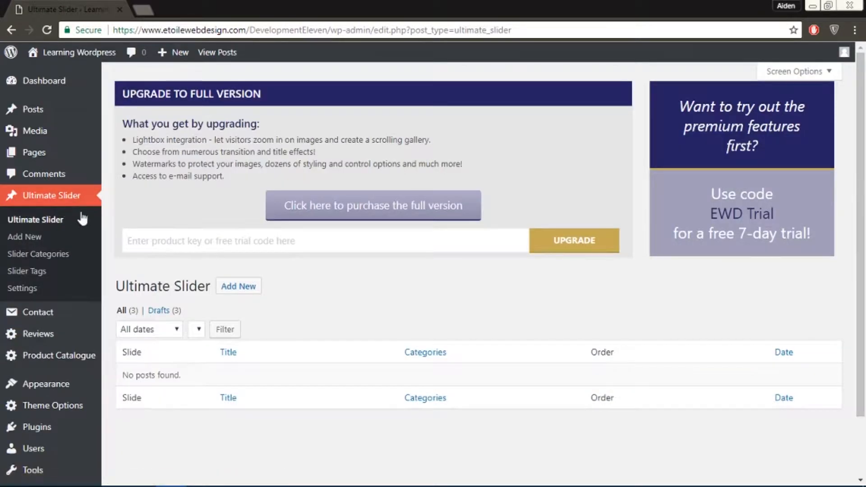
# Start a new slide titled 'ULTIMATE SLIDER' with the text 'This is my first slide'.
pyautogui.click(239, 286)
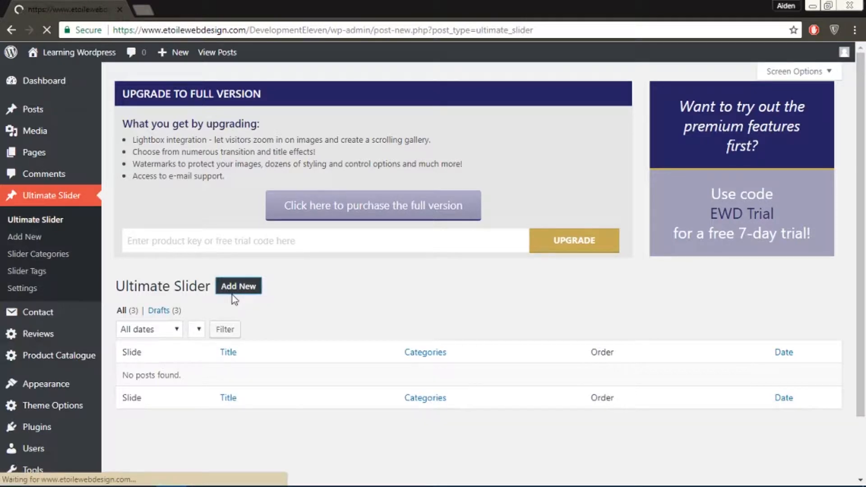
pyautogui.click(238, 285)
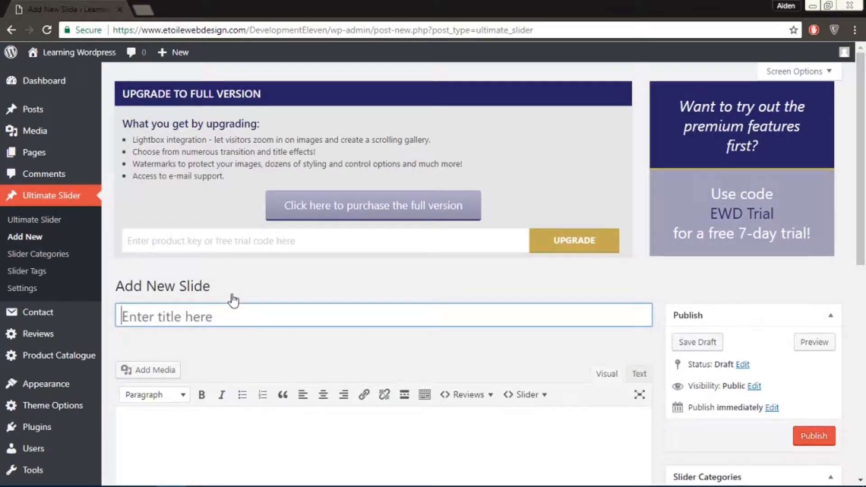
pyautogui.write('ULTIMATE')
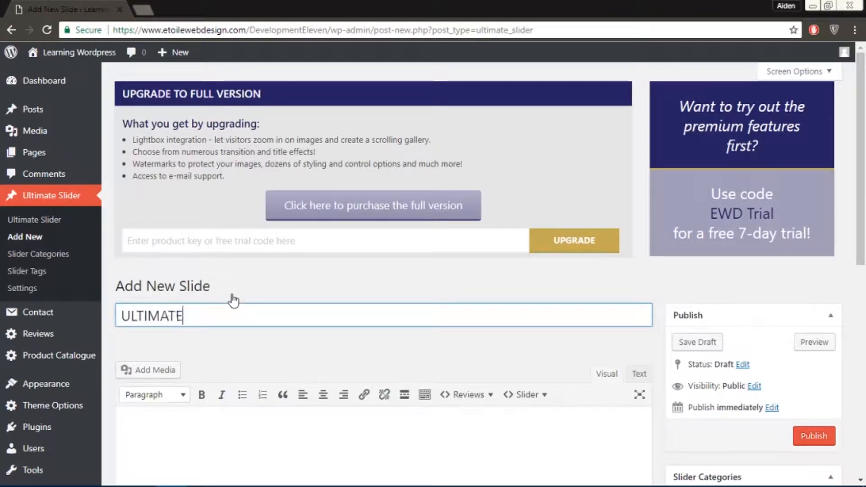
pyautogui.write('SLIDER')
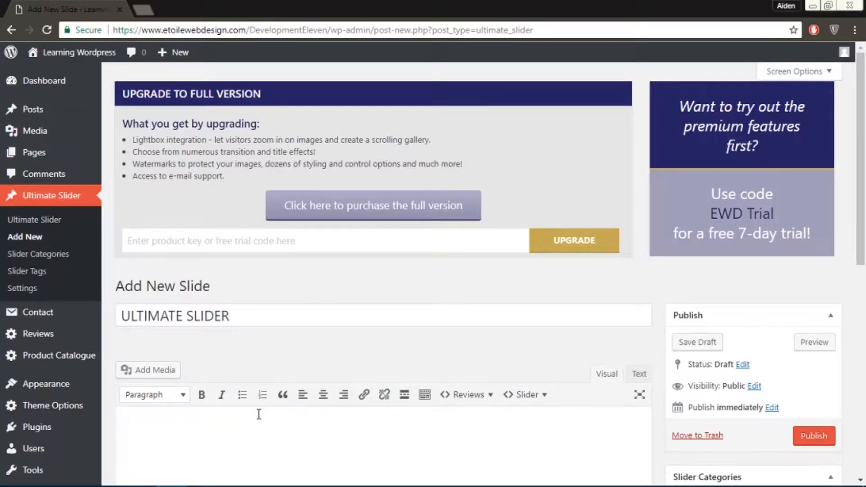
pyautogui.write('This is my fir')
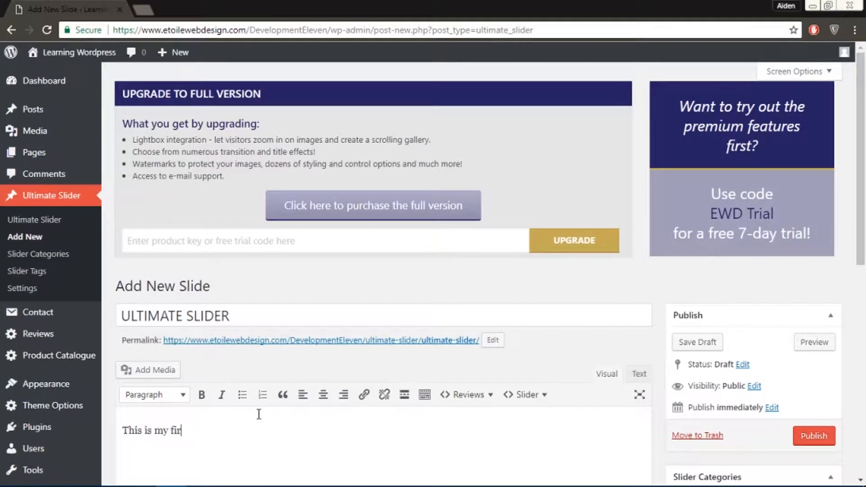
pyautogui.write('st slide')
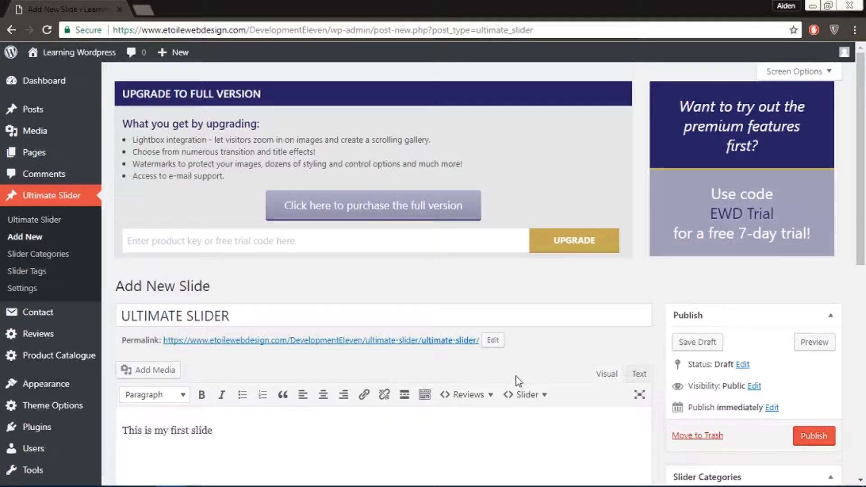
# Set the night city photo as featured image and publish the slide.
pyautogui.scroll(-3)
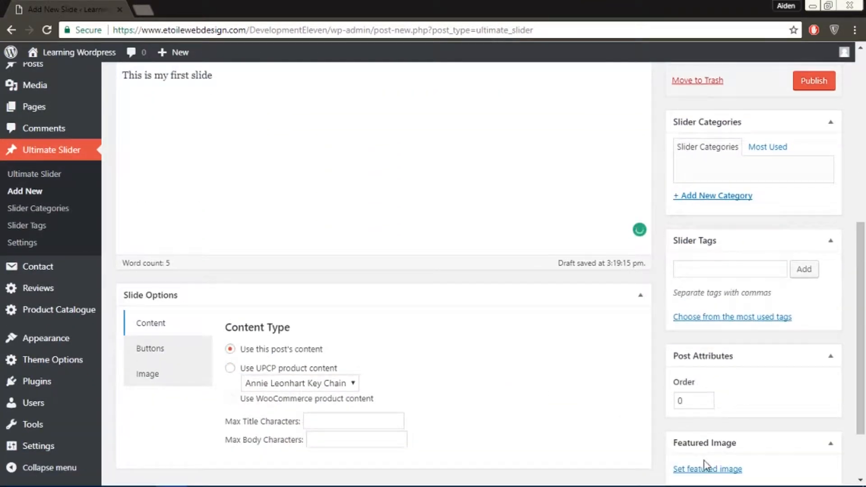
pyautogui.click(707, 469)
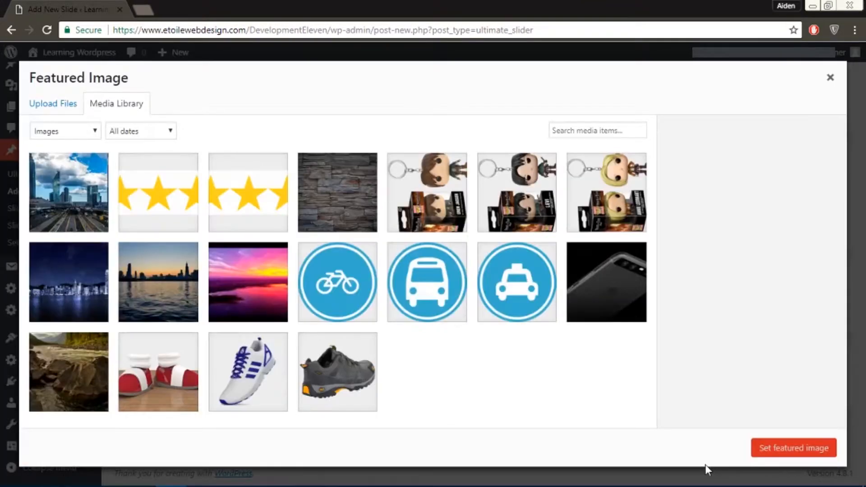
pyautogui.click(68, 281)
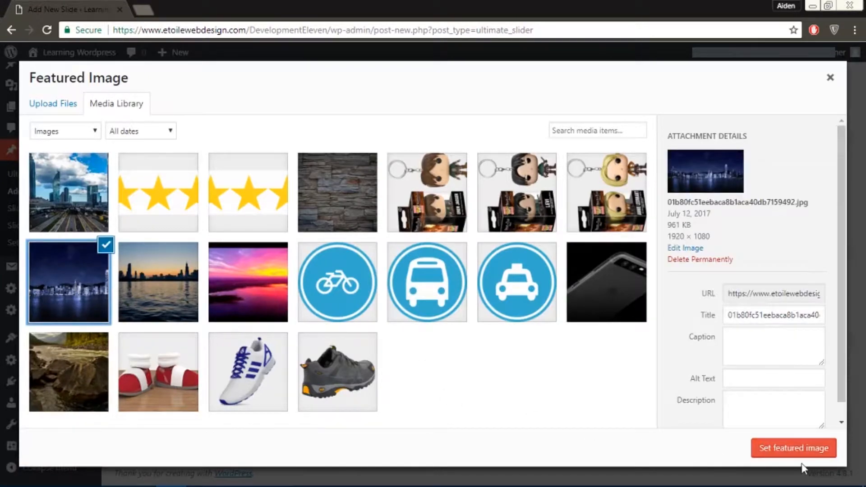
pyautogui.click(793, 447)
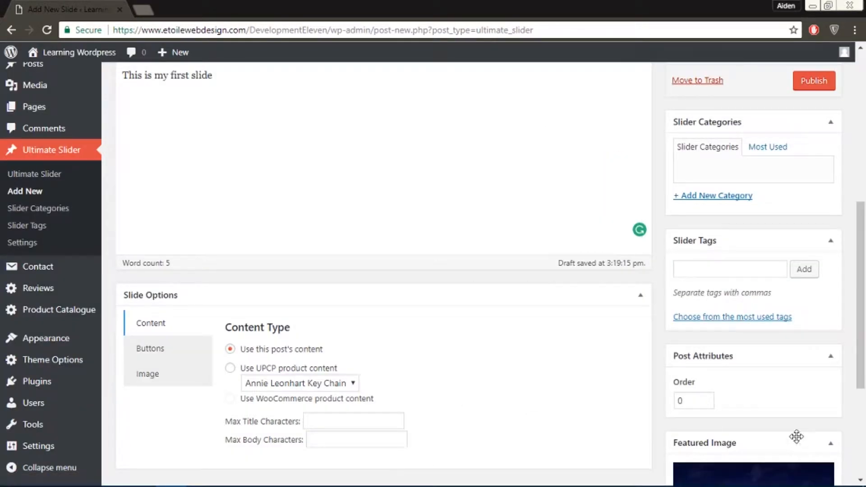
pyautogui.click(813, 81)
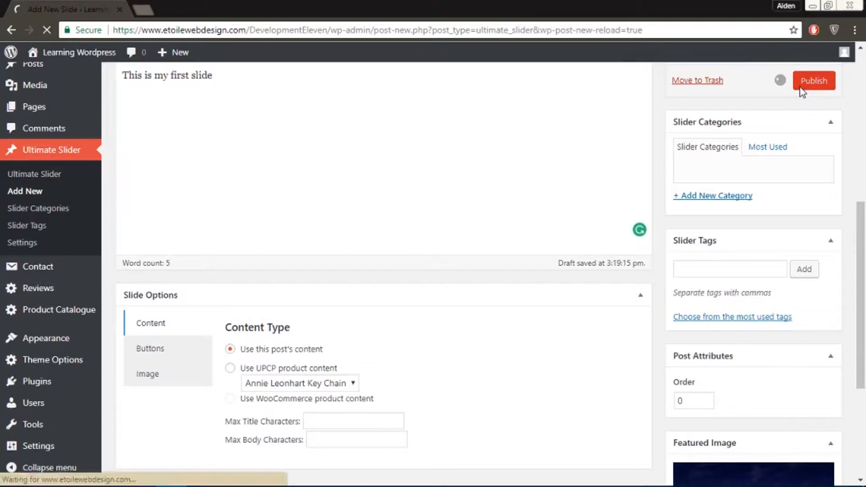
pyautogui.click(813, 81)
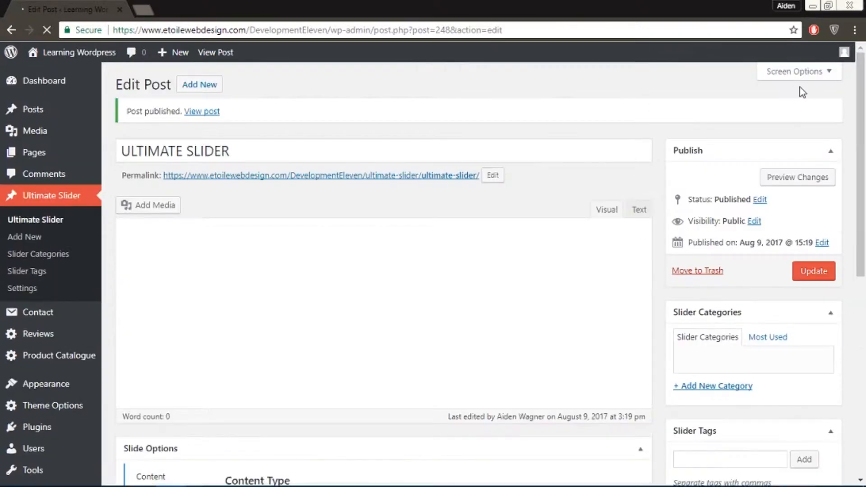
# Publish a second slide, 'ULTIMATE SHOWCASE', reading 'This is my second slide' with the skyscrapers image.
pyautogui.click(25, 236)
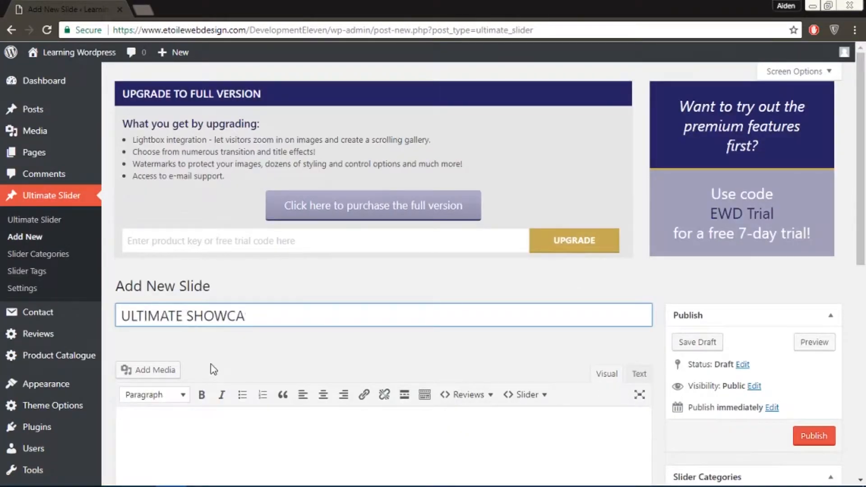
pyautogui.scroll(-3)
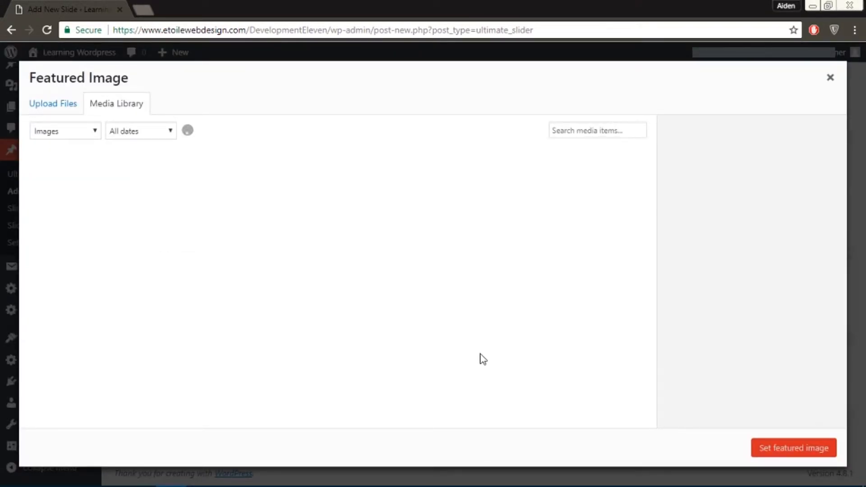
pyautogui.click(829, 78)
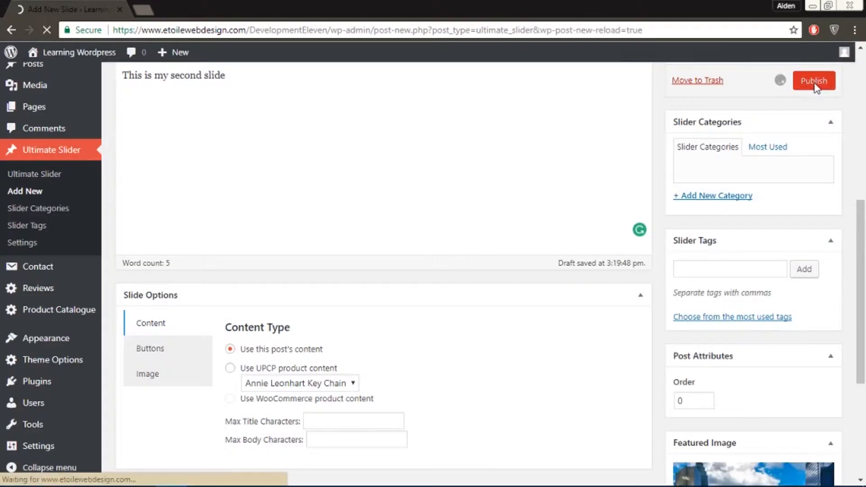
pyautogui.click(814, 81)
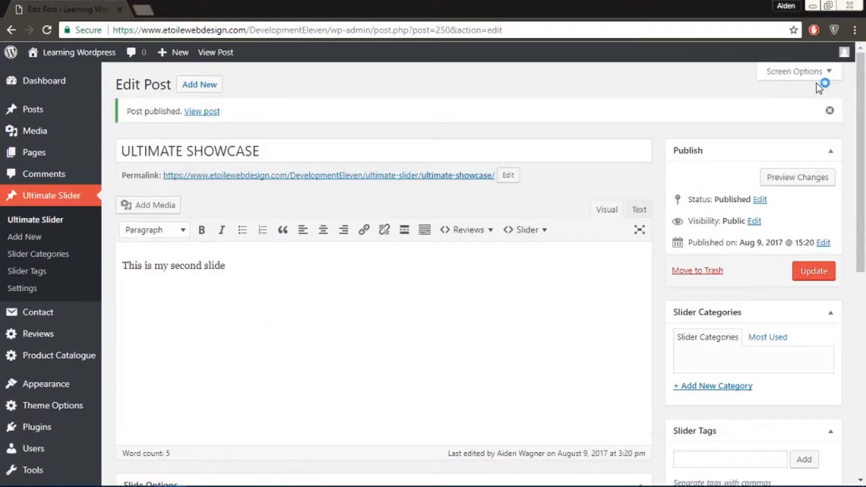
pyautogui.moveTo(332, 132)
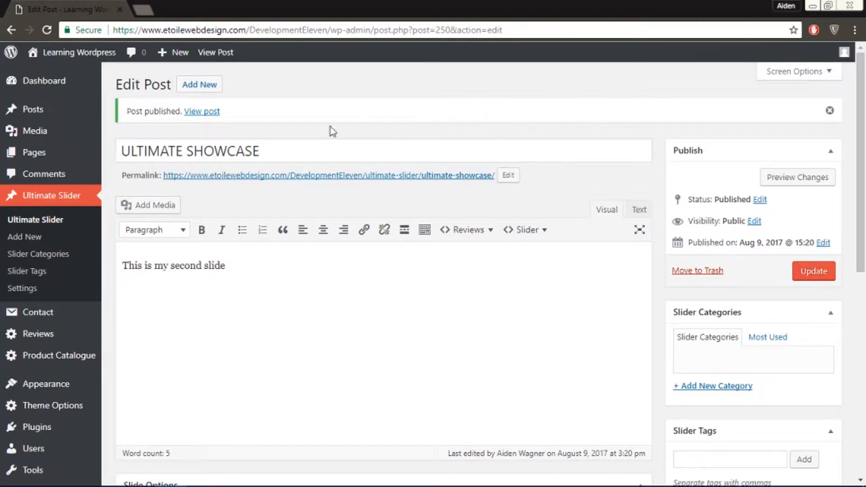
pyautogui.moveTo(33, 152)
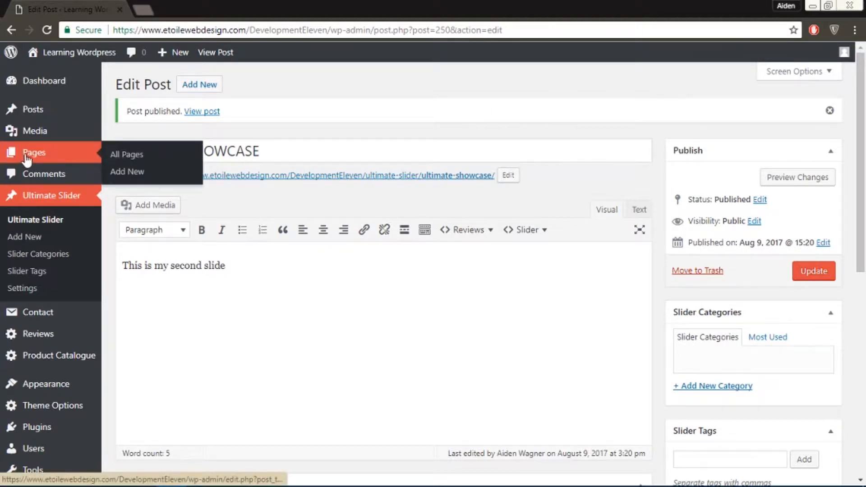
# Open the Home page, keep the Homepage template, and update the page.
pyautogui.click(126, 154)
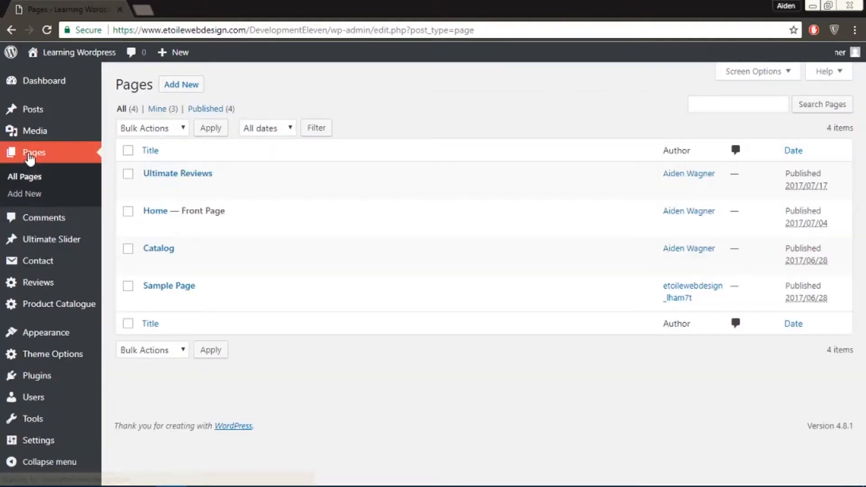
pyautogui.moveTo(182, 211)
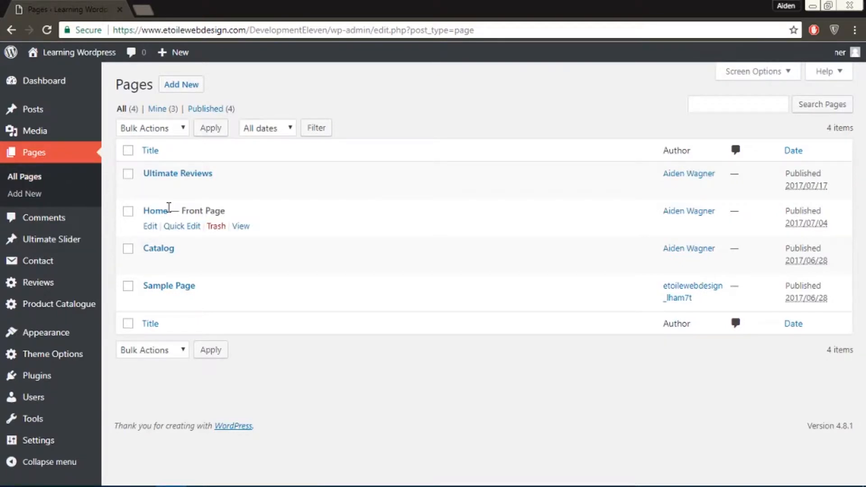
pyautogui.click(155, 210)
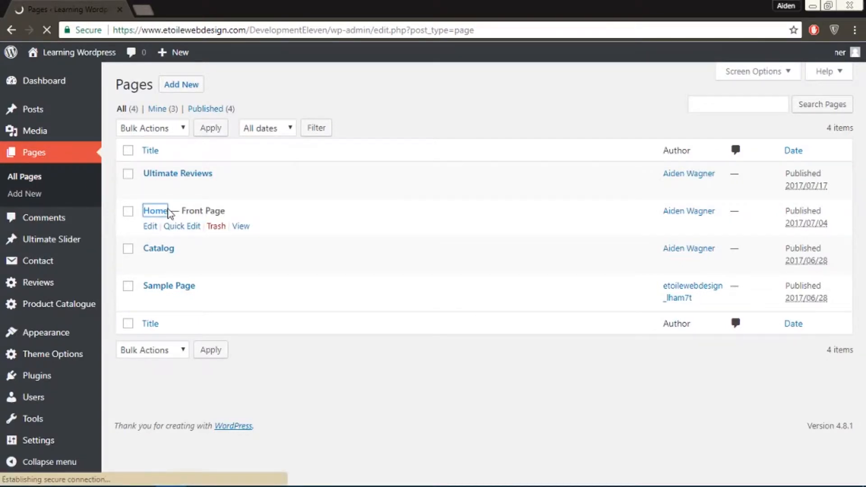
pyautogui.click(155, 210)
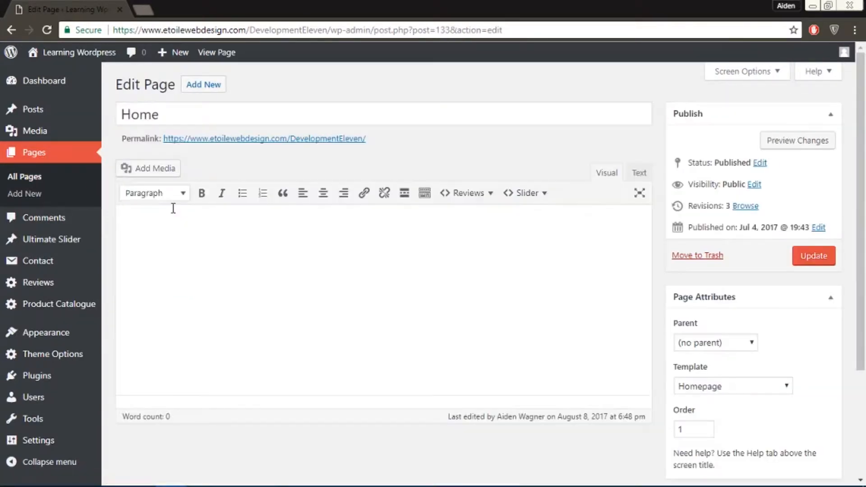
pyautogui.moveTo(607, 386)
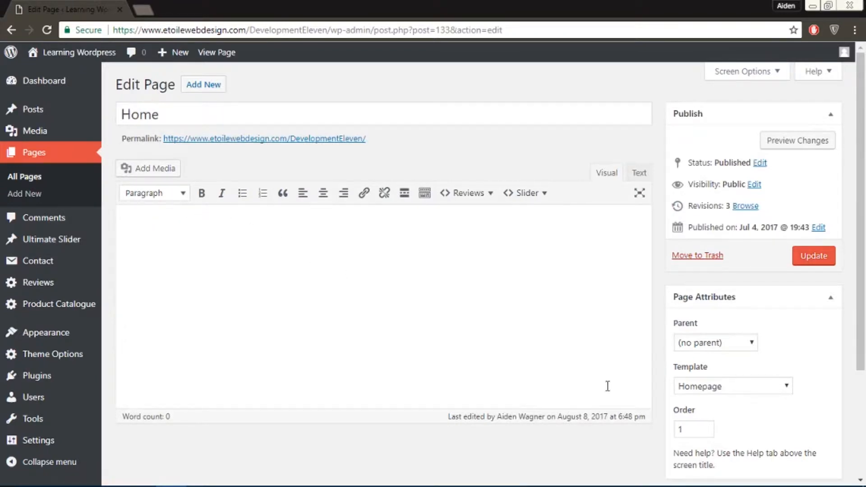
pyautogui.click(732, 385)
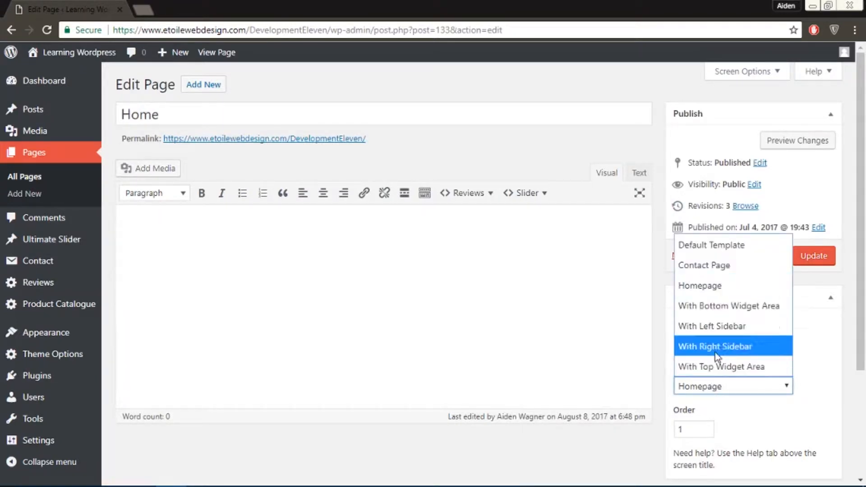
pyautogui.moveTo(725, 286)
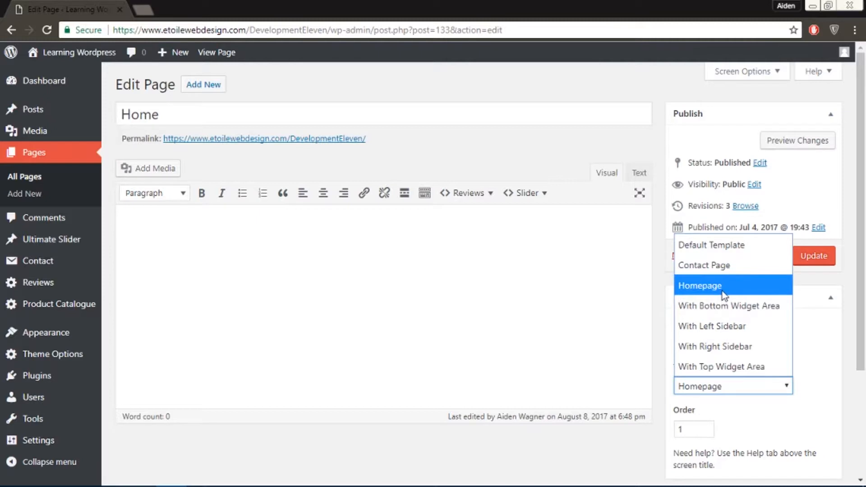
pyautogui.click(699, 285)
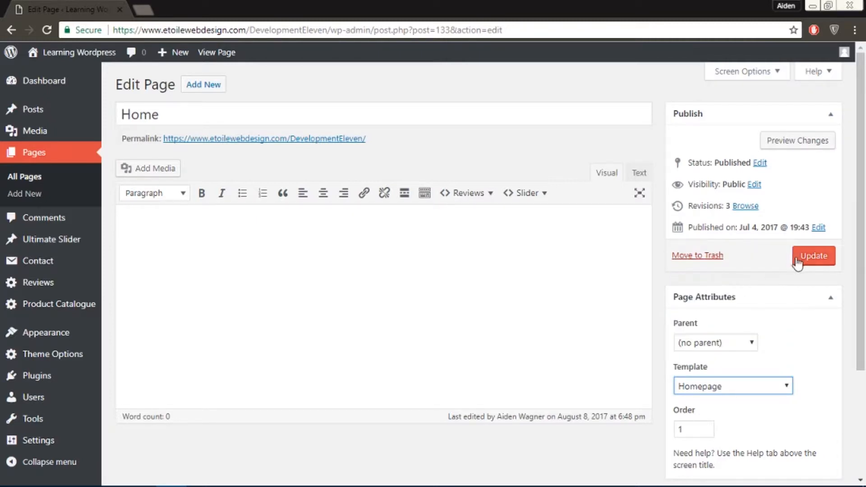
pyautogui.click(813, 255)
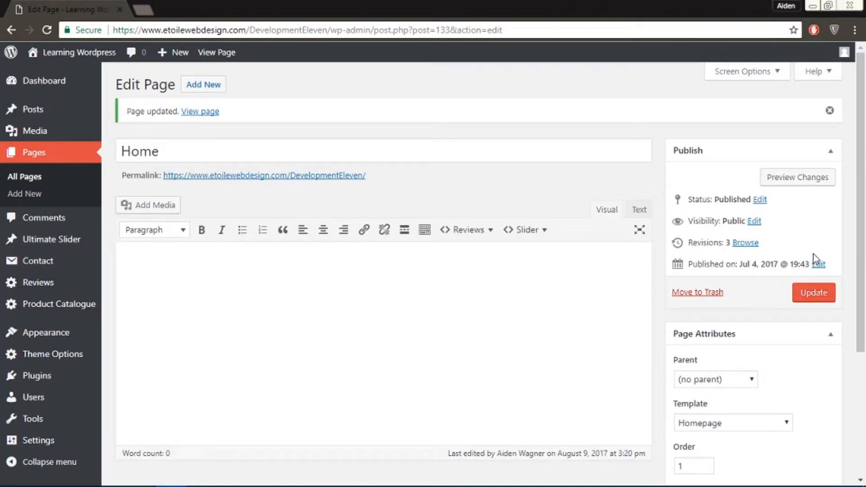
pyautogui.moveTo(195, 71)
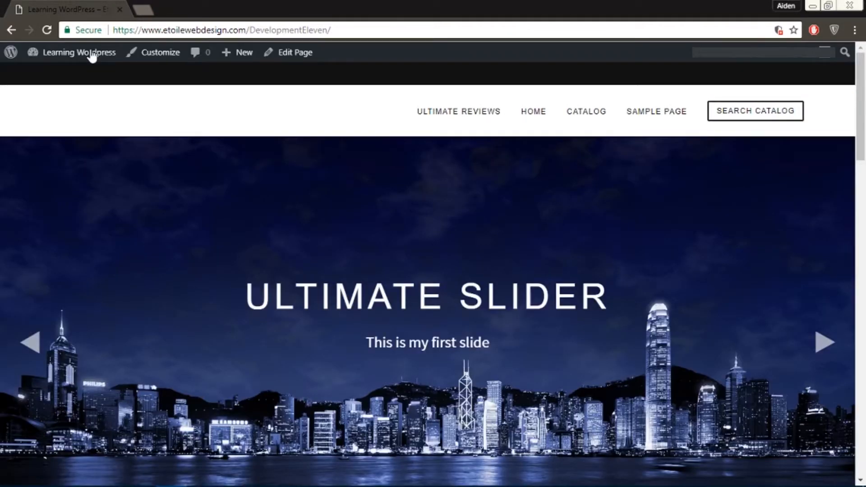
# Launch the Customizer from the live homepage showing the night-city slide.
pyautogui.click(161, 52)
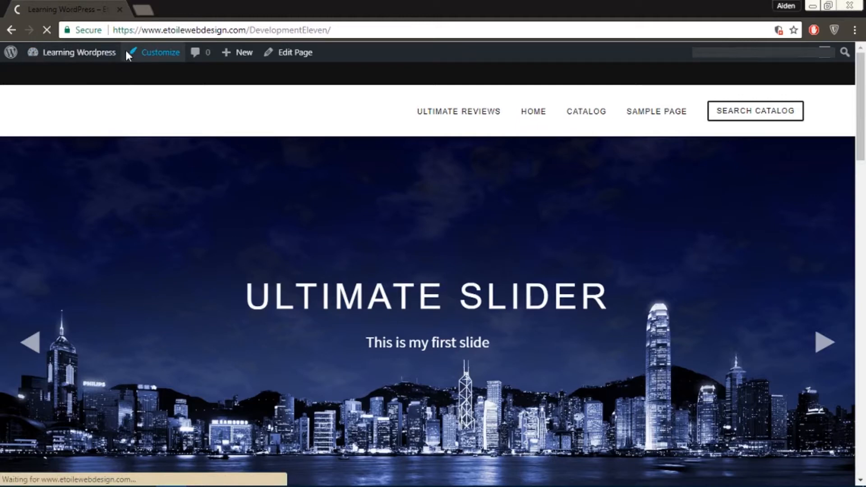
pyautogui.click(160, 51)
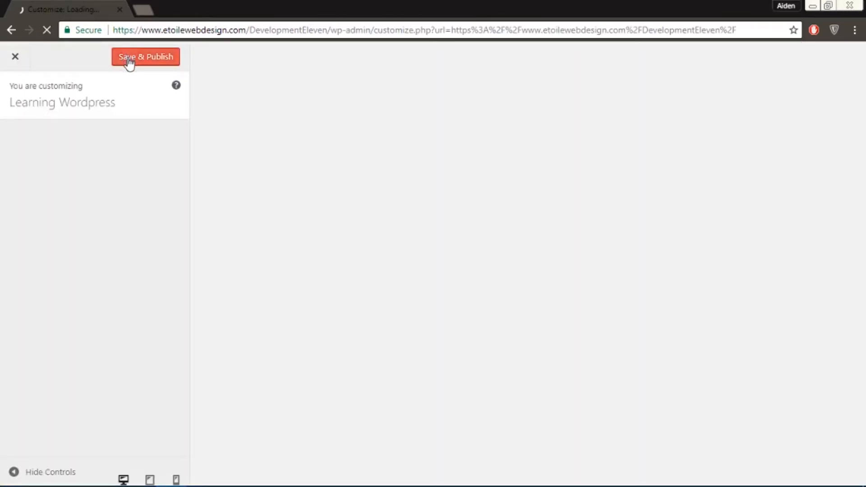
# Open Homepage > Sections and toggle the Slider section off and back on.
pyautogui.click(145, 56)
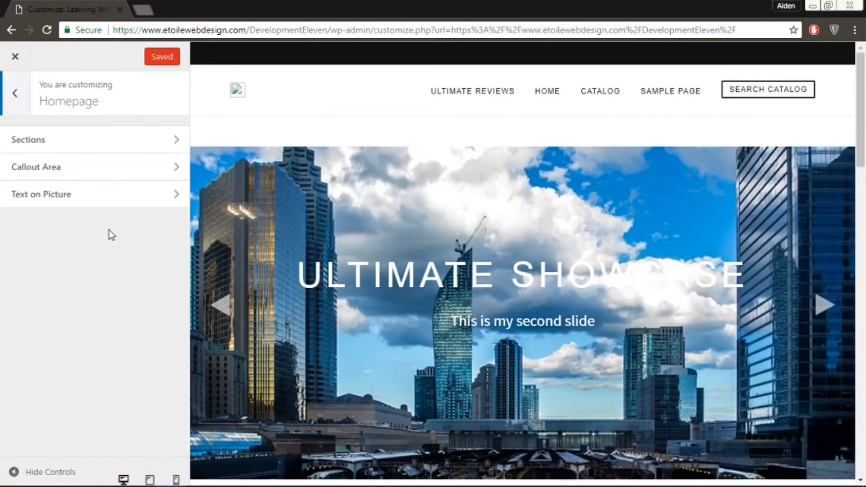
pyautogui.click(28, 140)
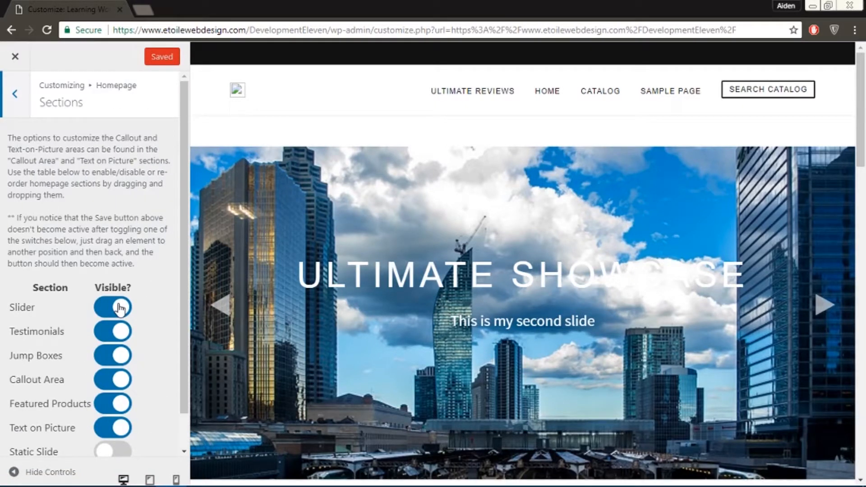
pyautogui.click(112, 307)
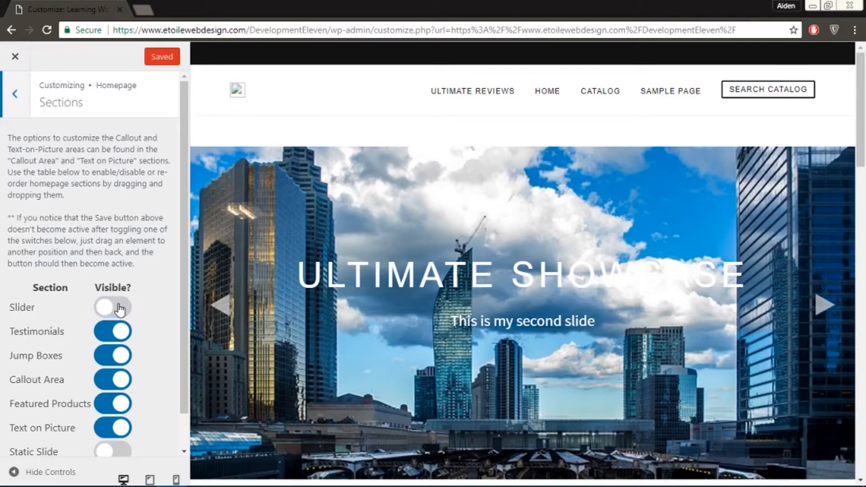
pyautogui.click(113, 307)
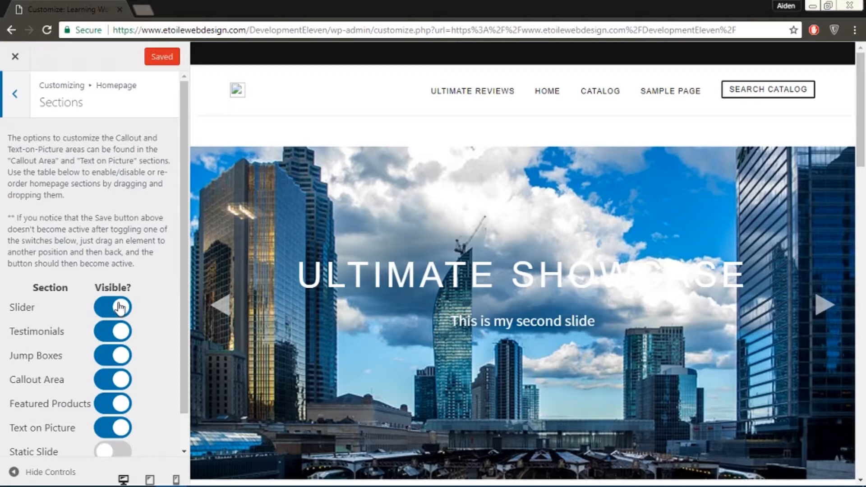
# Toggle Static Slide on then off, and advance the preview to the skyscrapers slide.
pyautogui.scroll(-3)
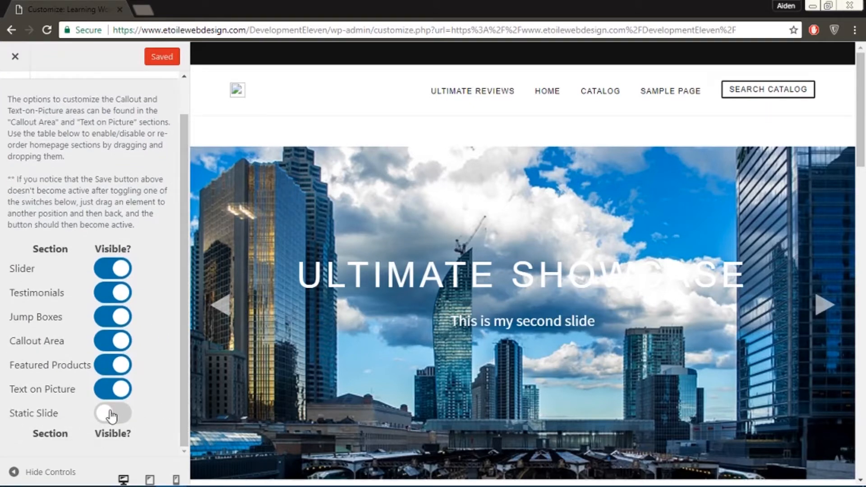
pyautogui.click(112, 413)
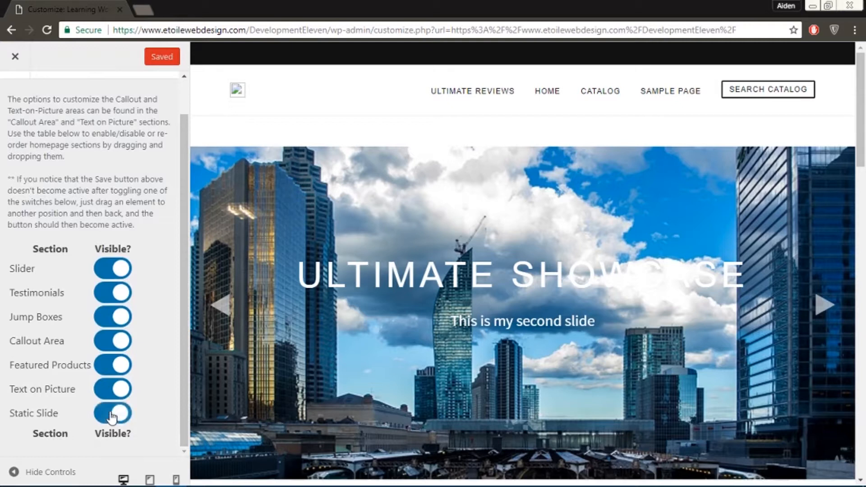
pyautogui.click(112, 413)
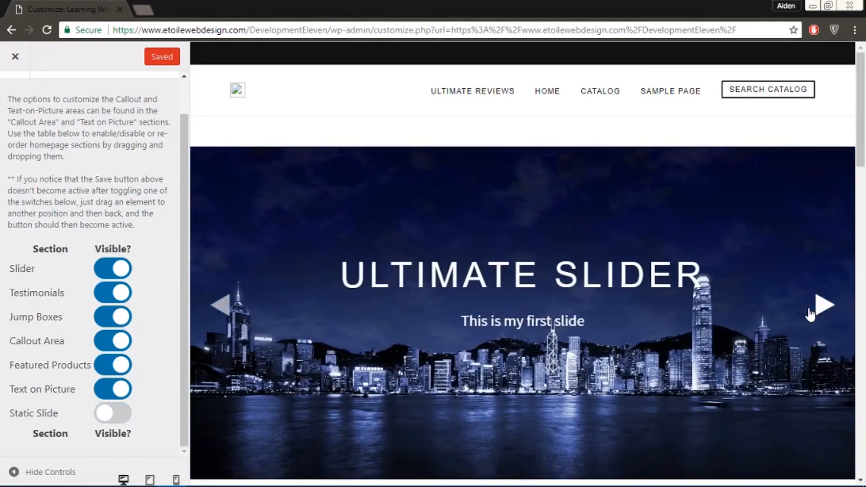
pyautogui.click(823, 305)
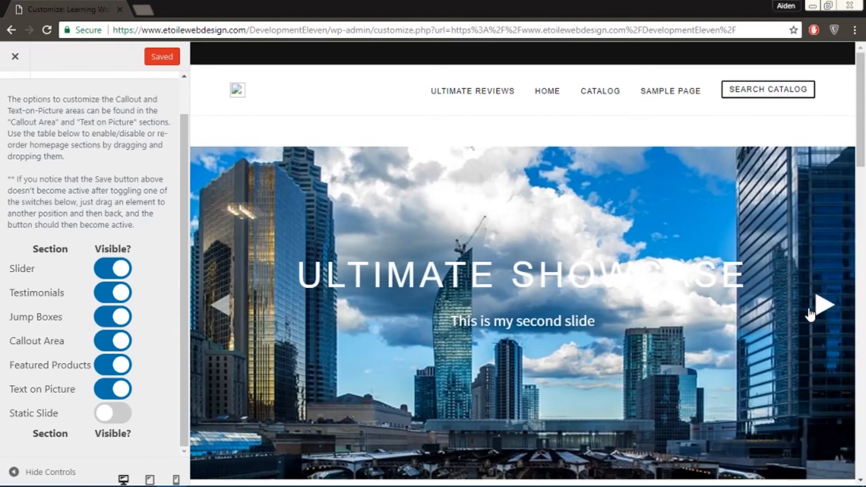